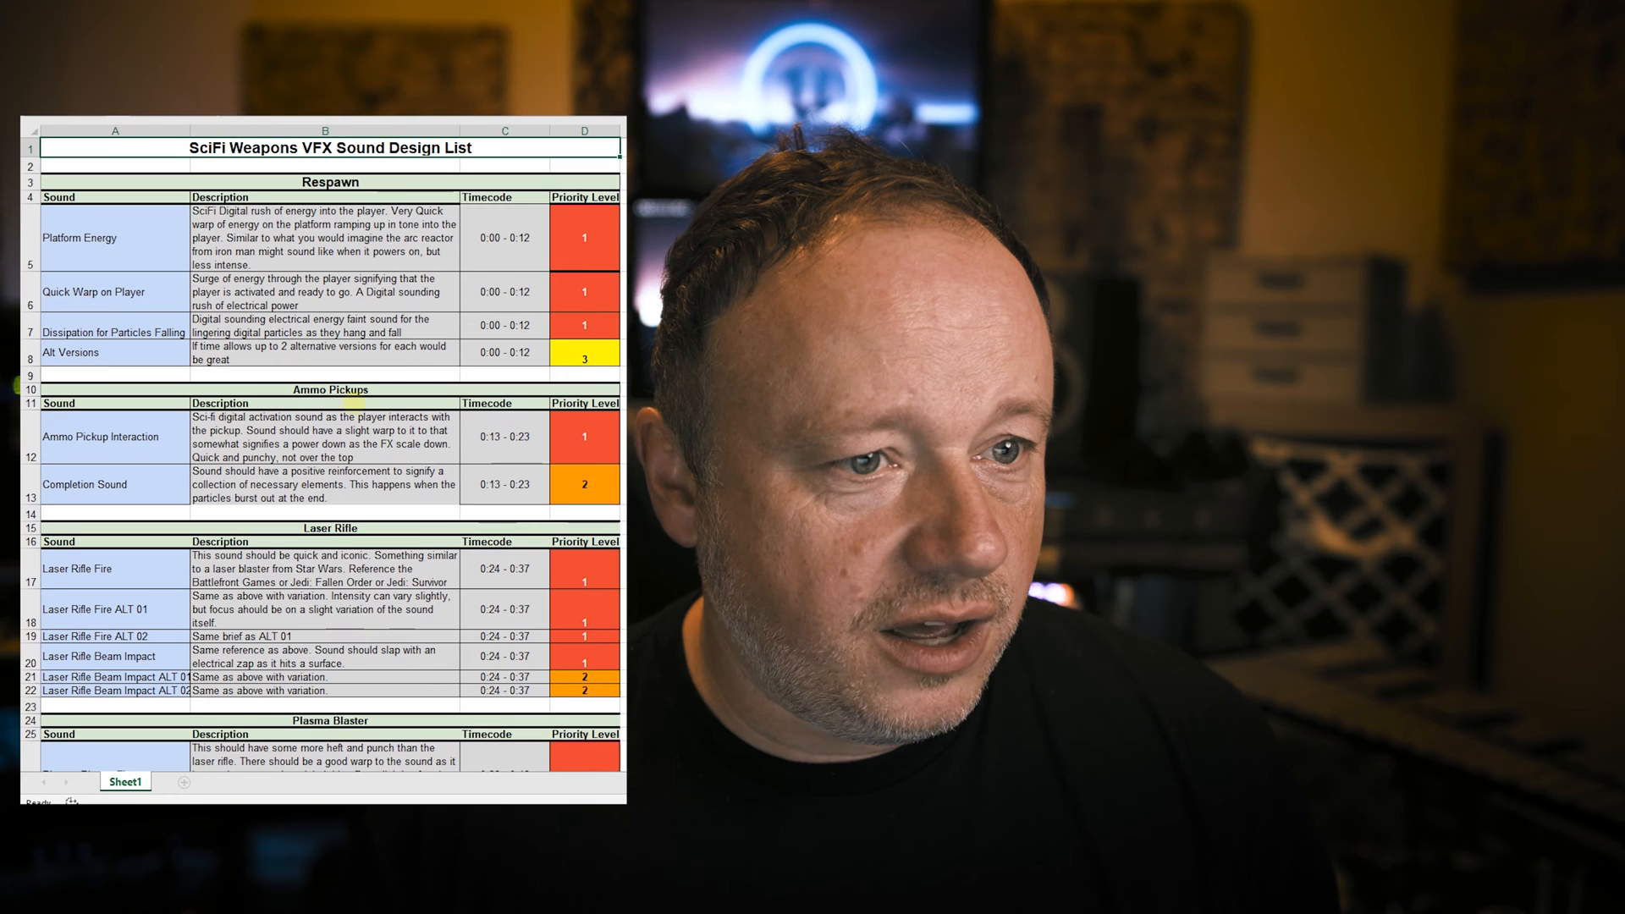
# Step: Scroll Sheet1 from the Respawn rows past Enemy Laser Turrets to the Misc. rows
pyautogui.scroll(-3)
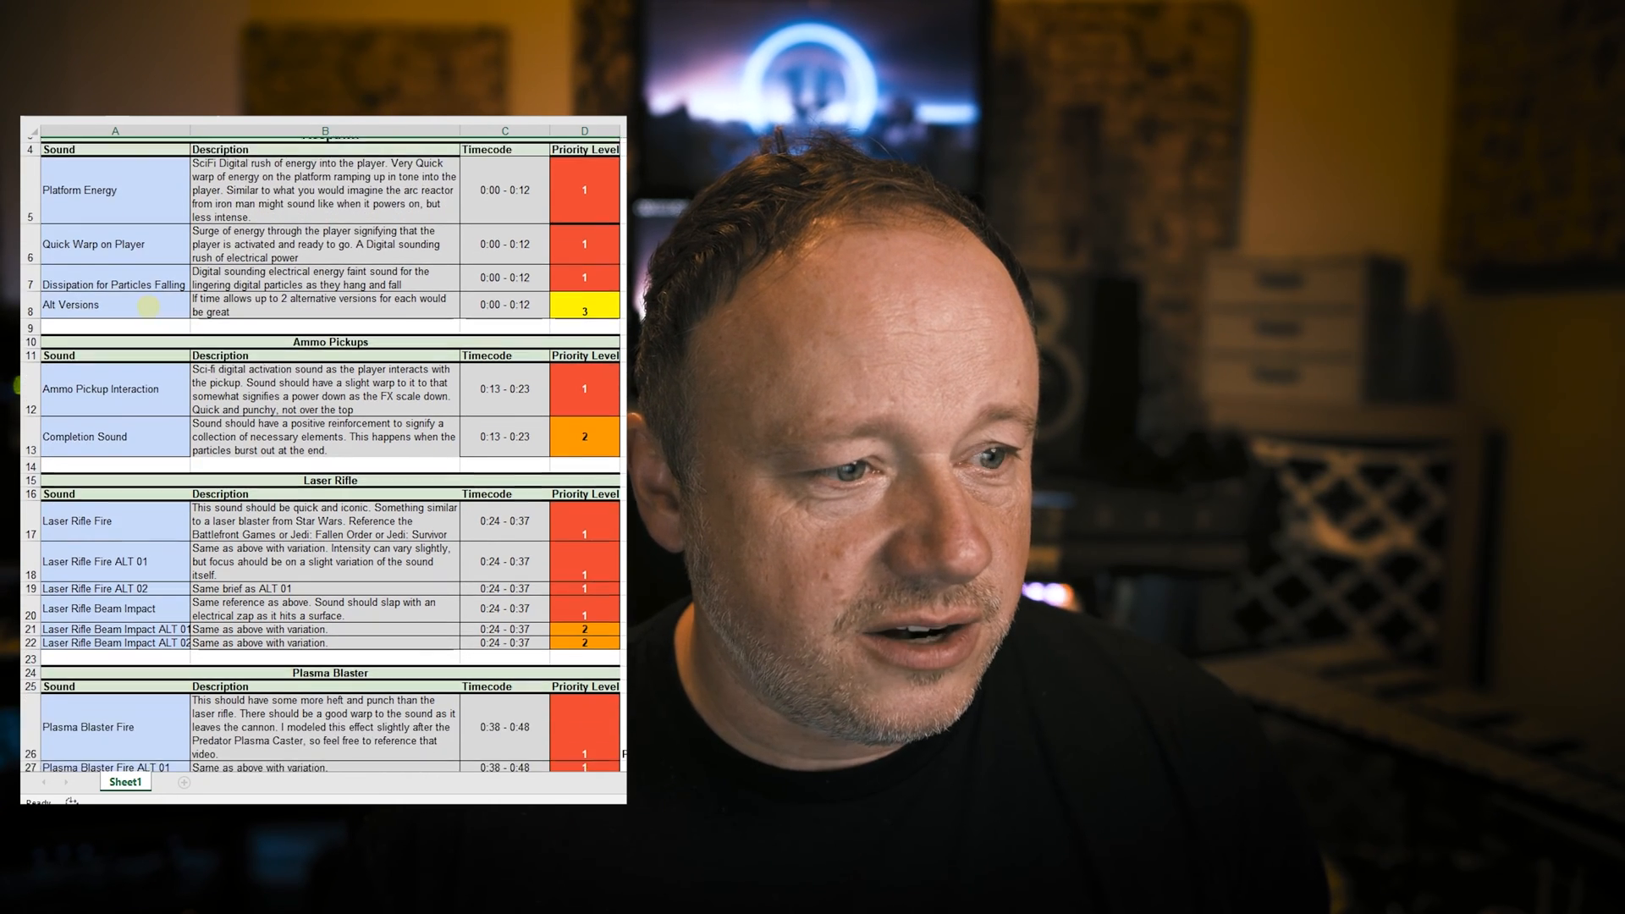
pyautogui.scroll(-3)
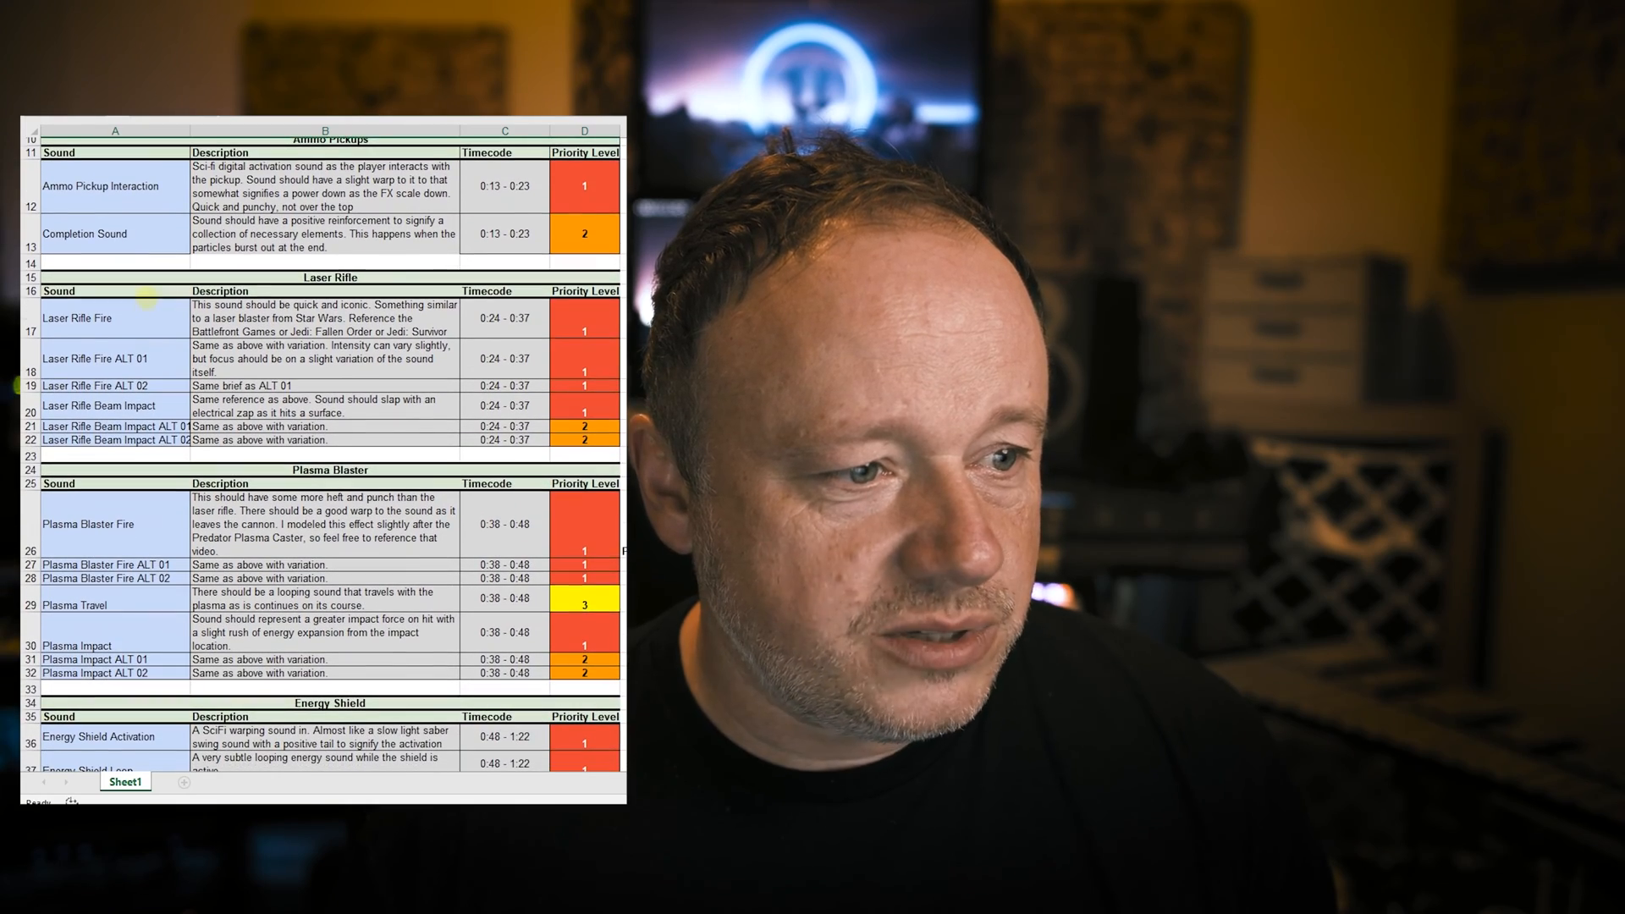
pyautogui.scroll(-3)
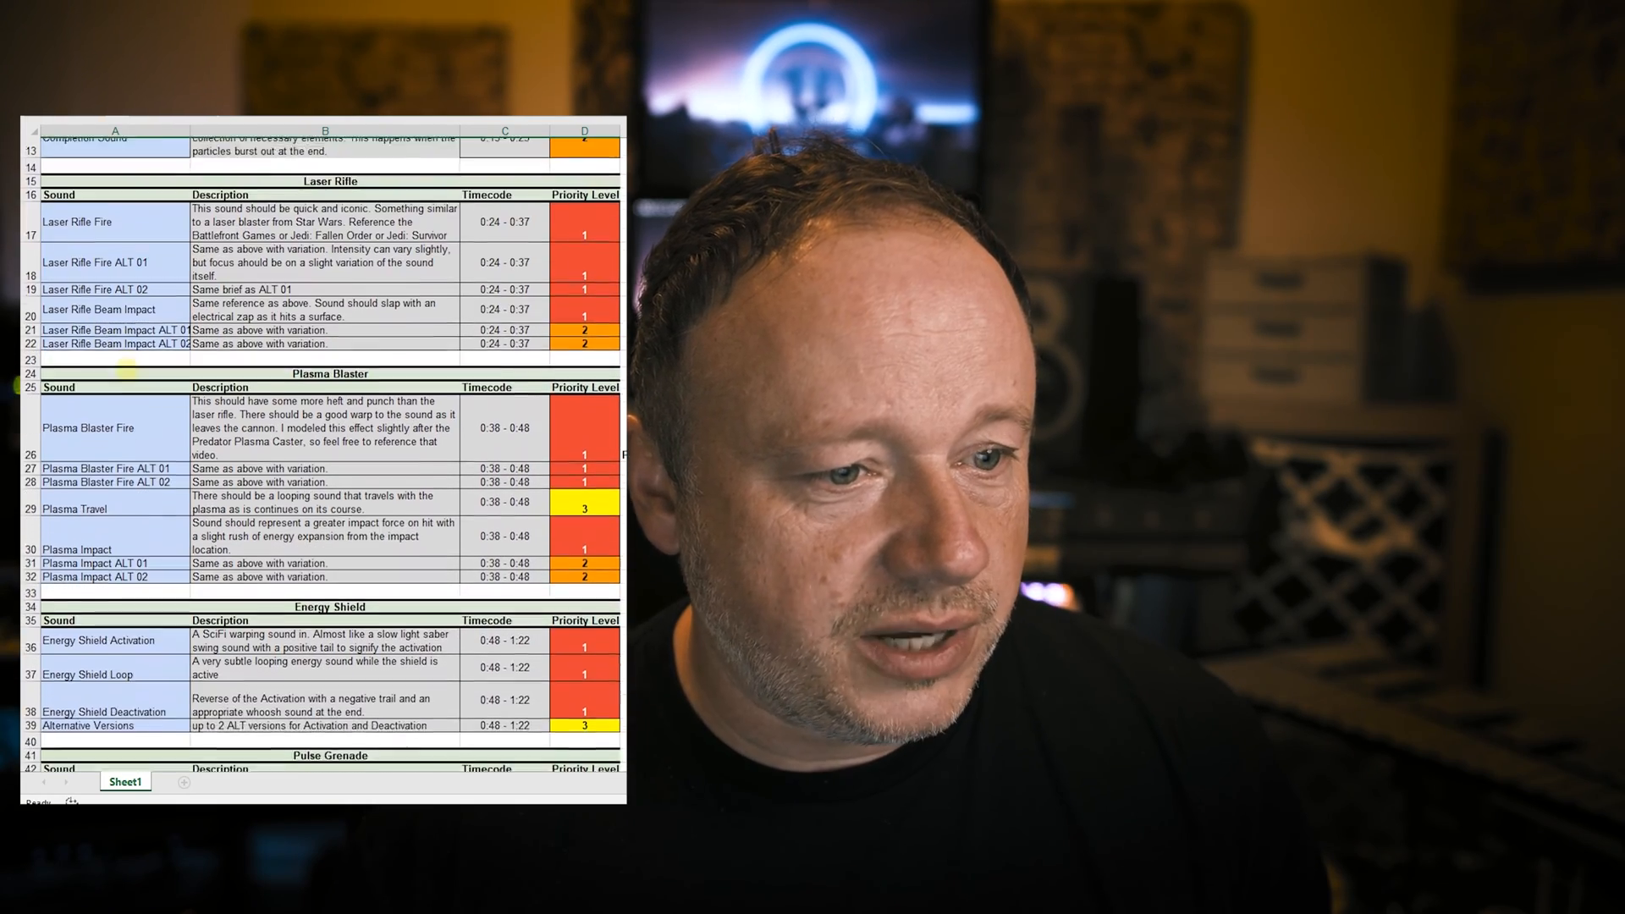
pyautogui.scroll(-3)
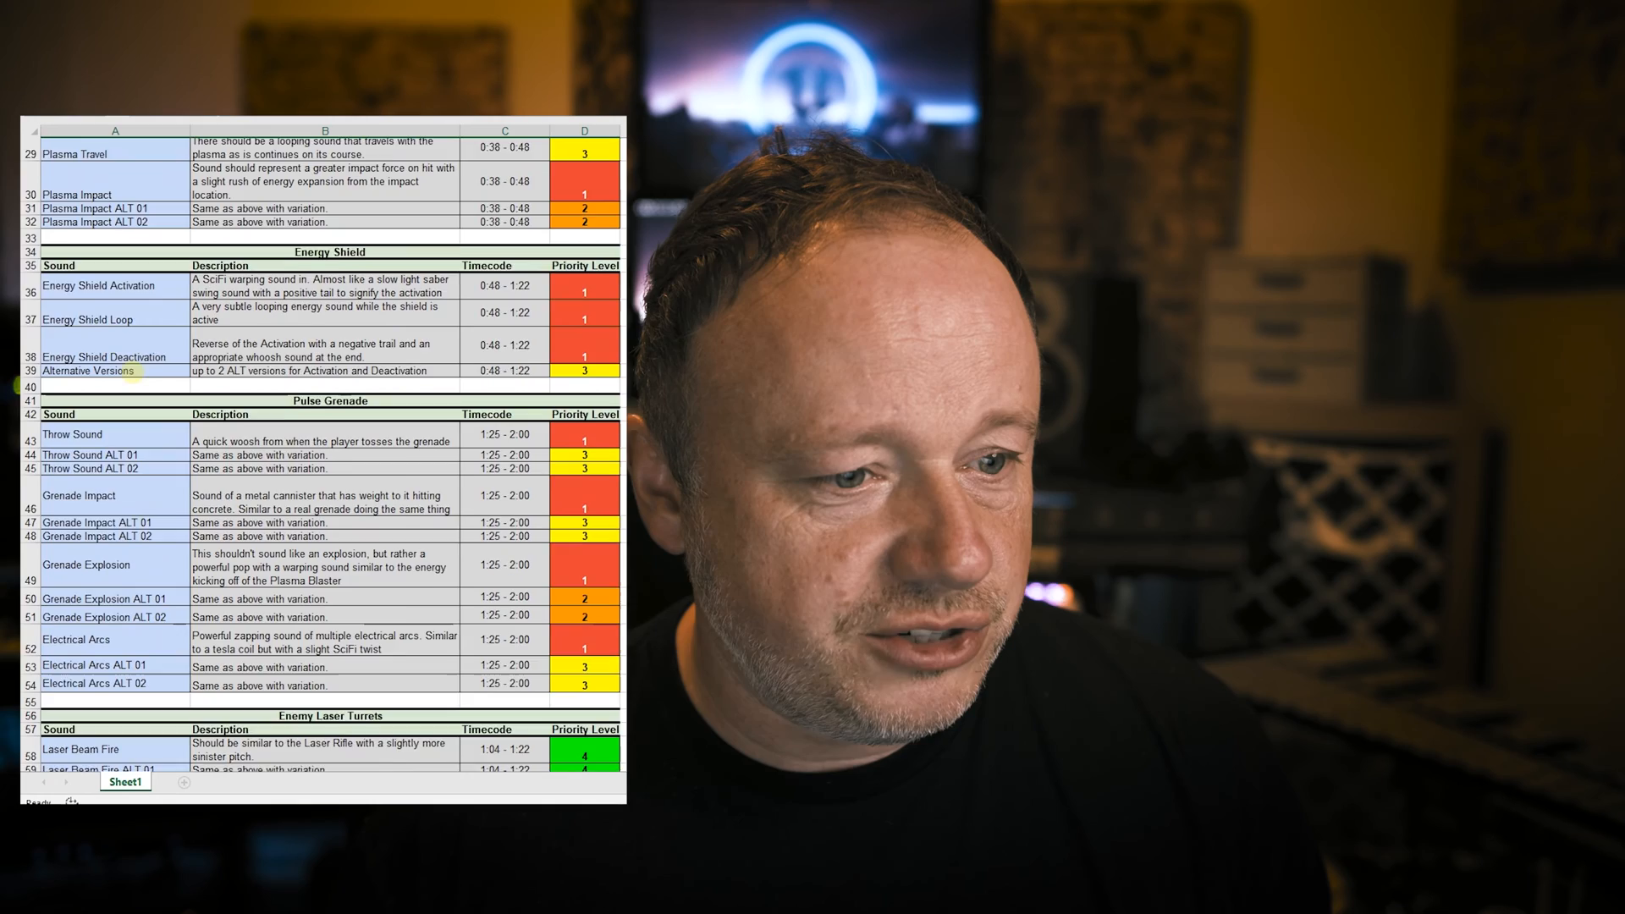
pyautogui.scroll(-3)
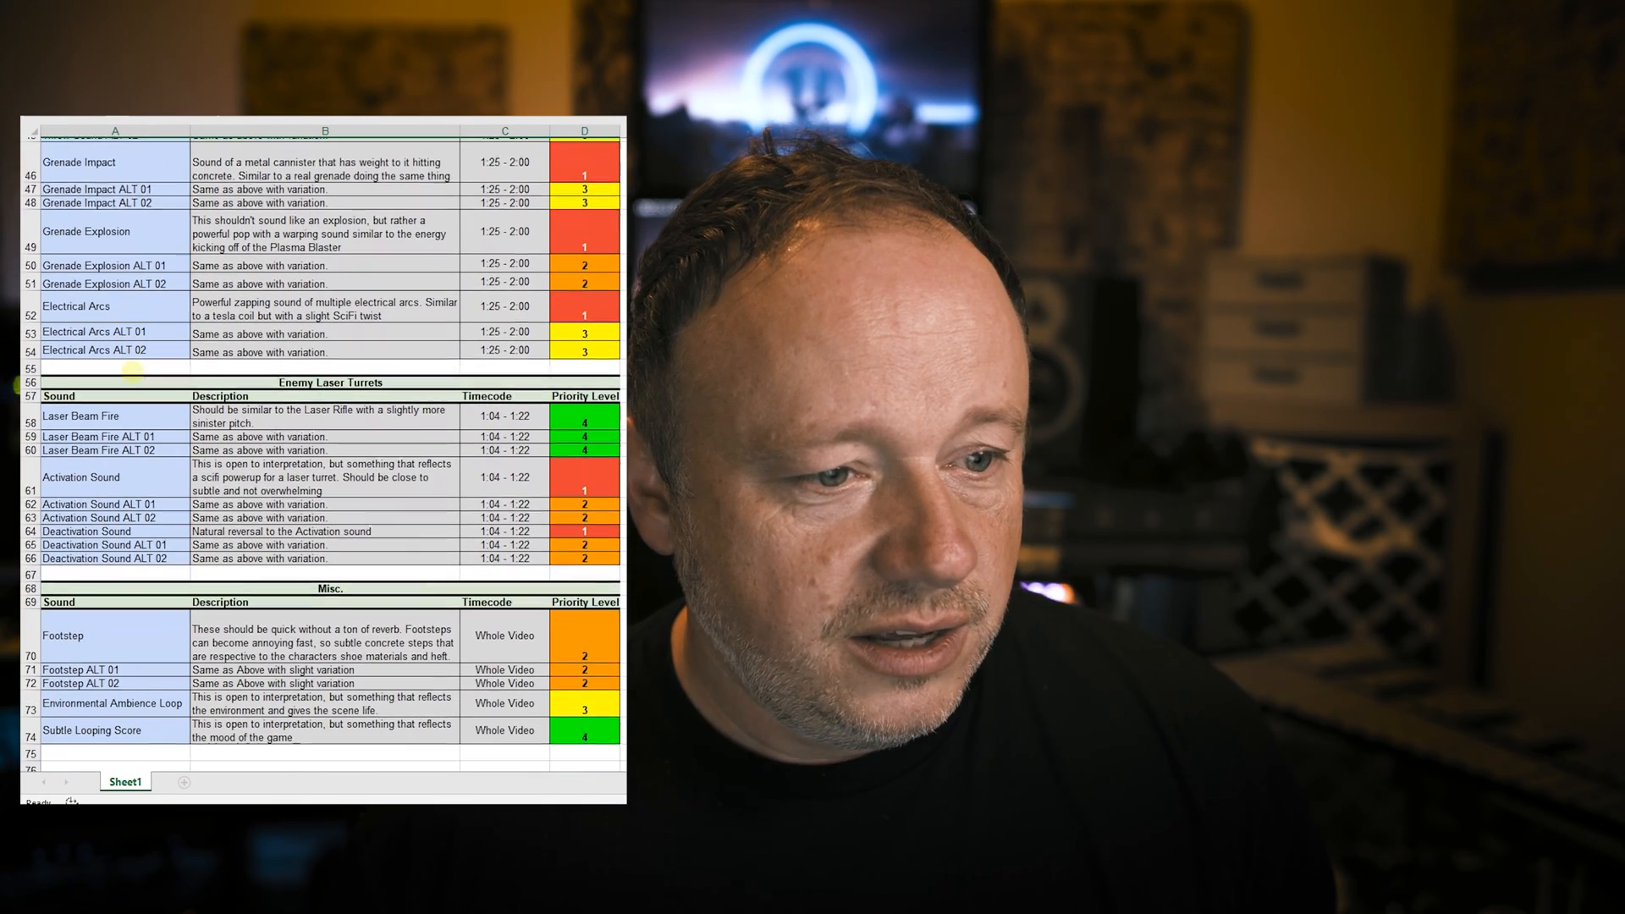
pyautogui.scroll(-3)
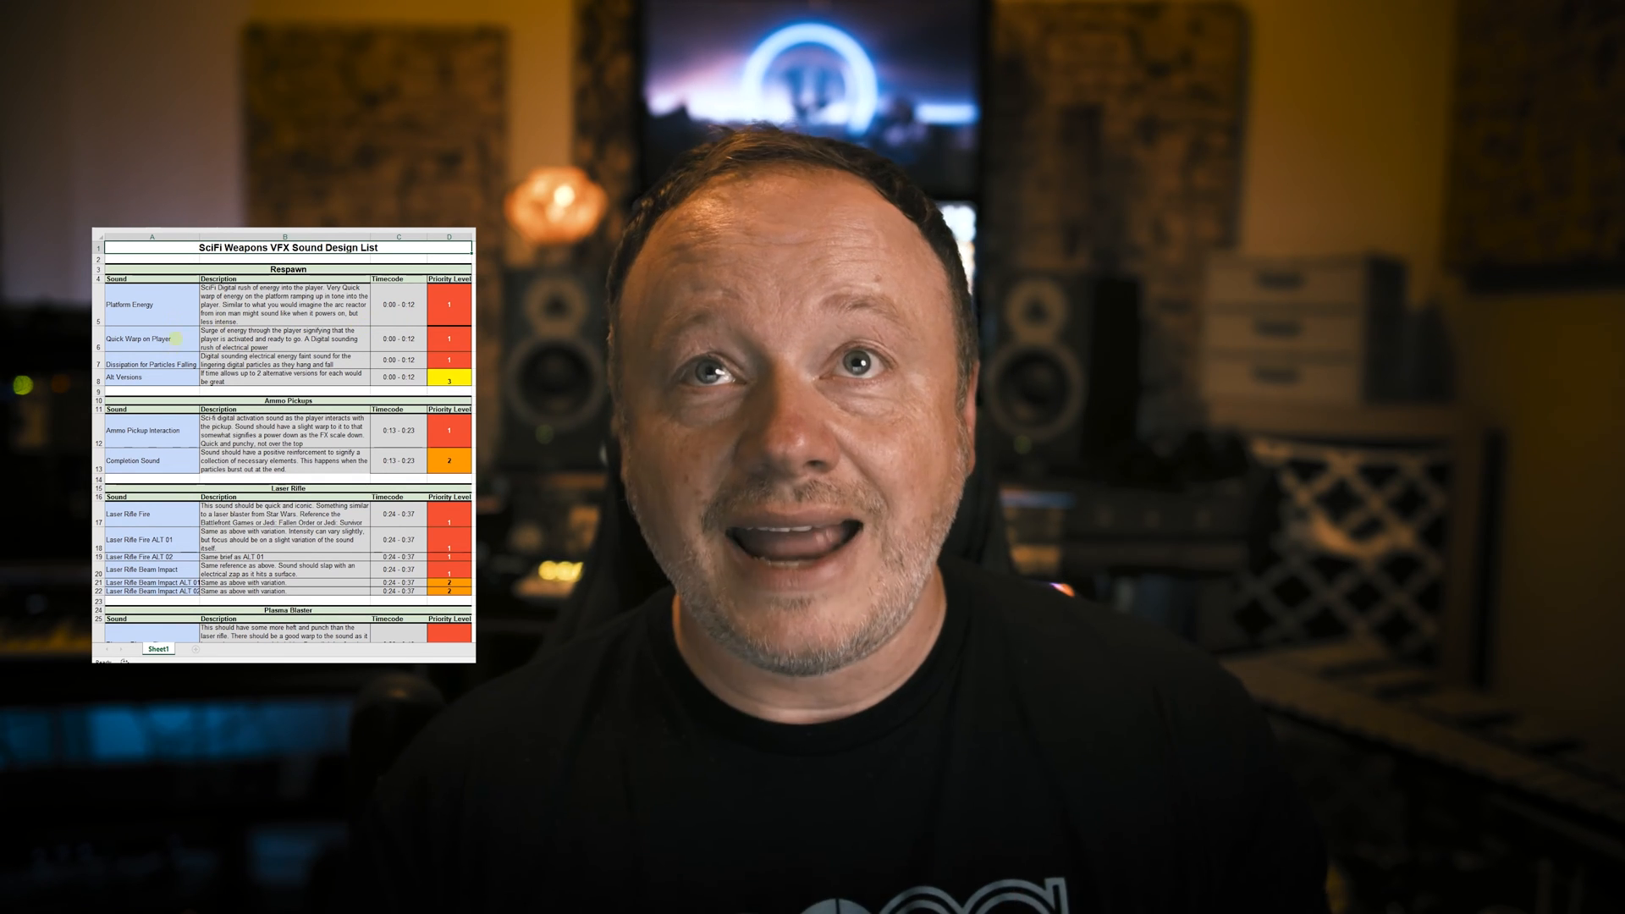
pyautogui.click(447, 359)
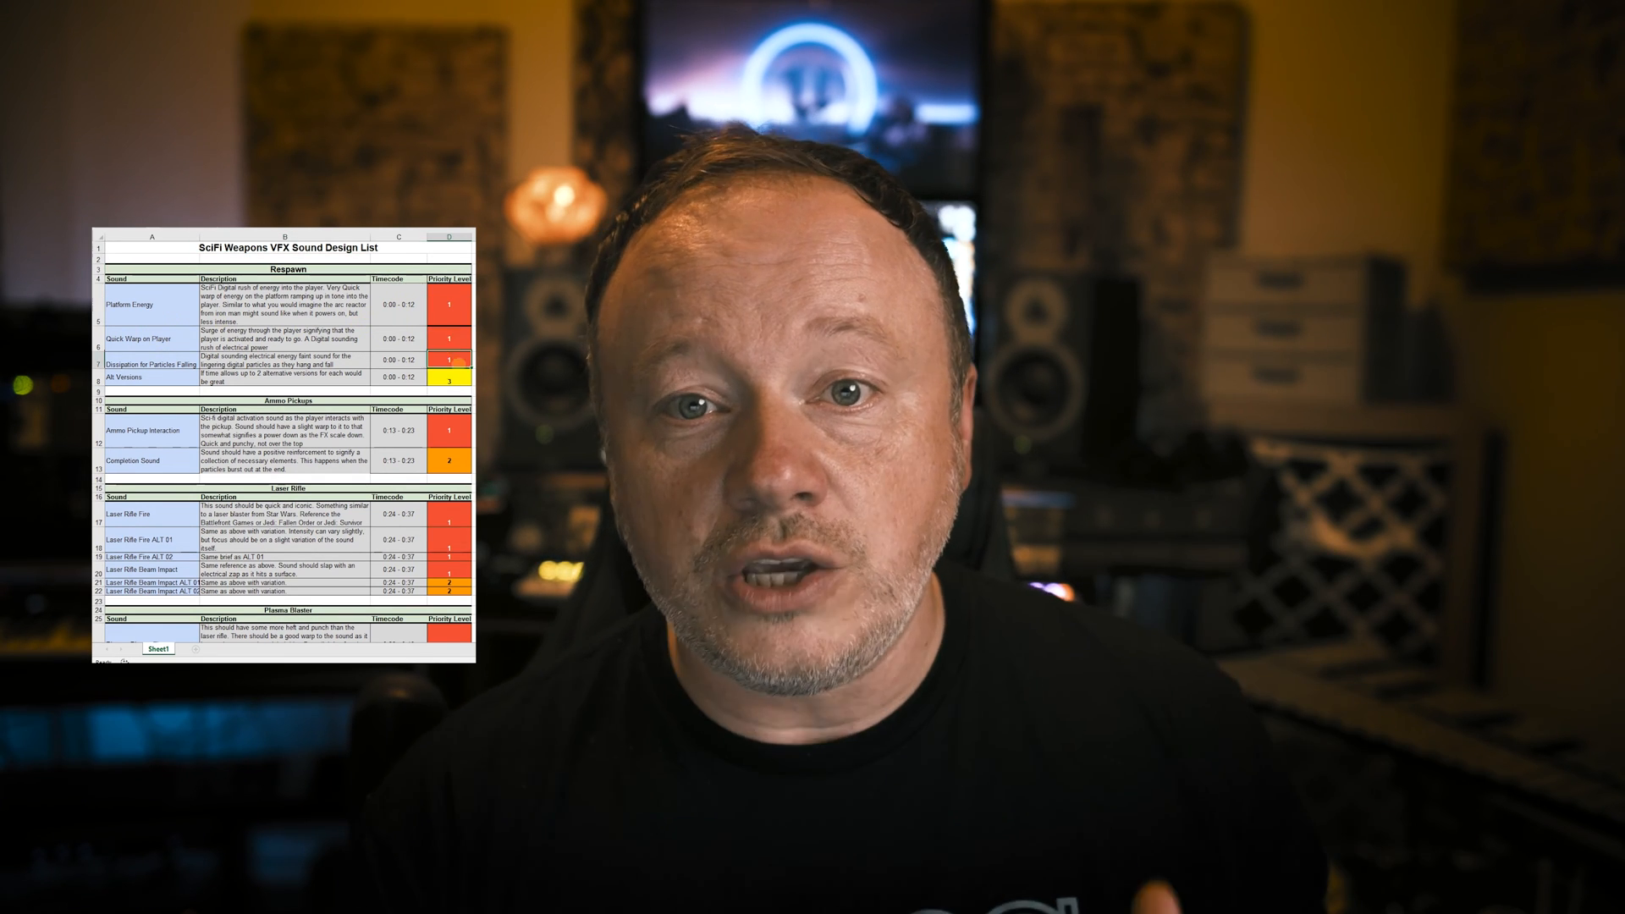